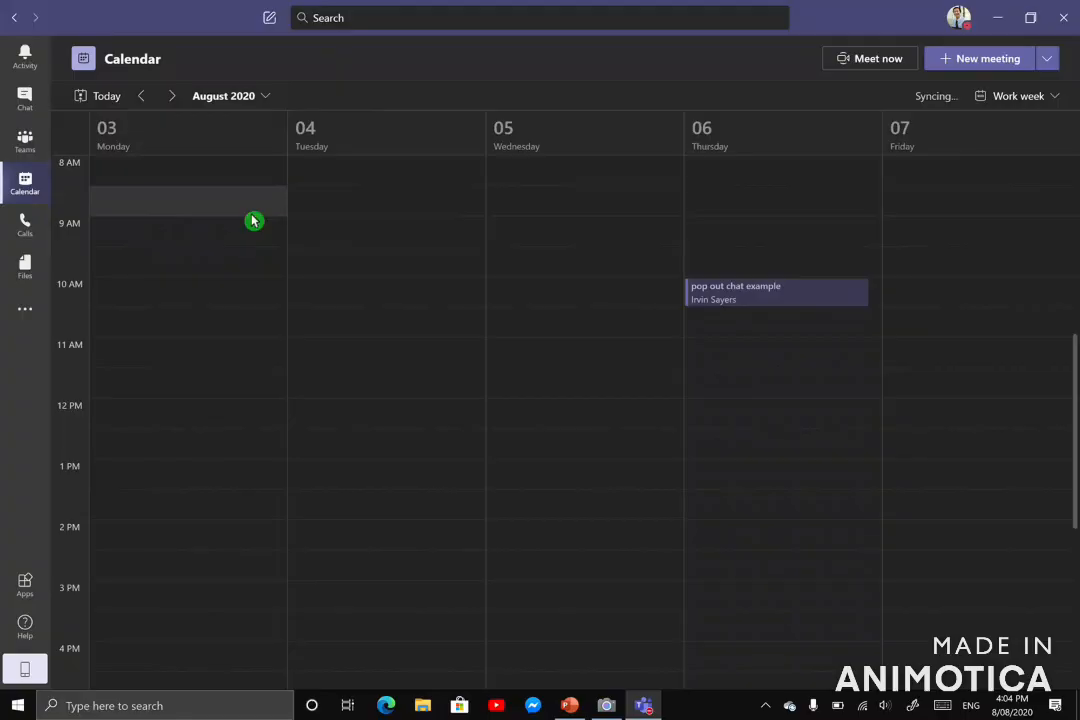
pyautogui.moveTo(764, 296)
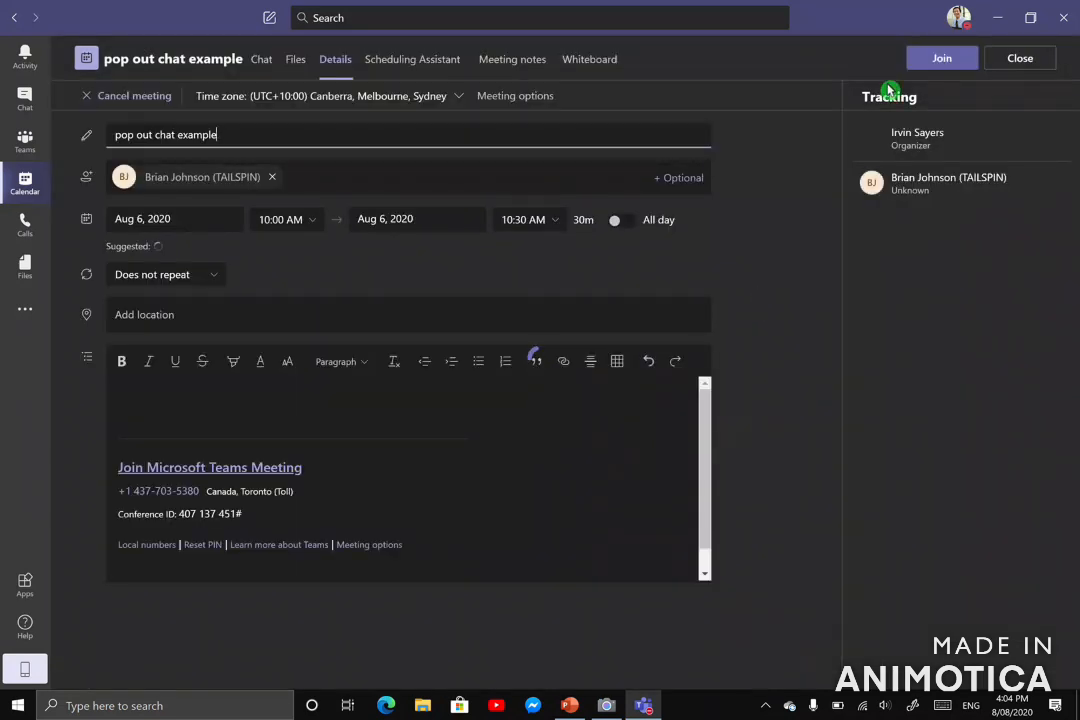
# Step: Join the 'pop out chat example' meeting with the camera switched on
pyautogui.click(940, 58)
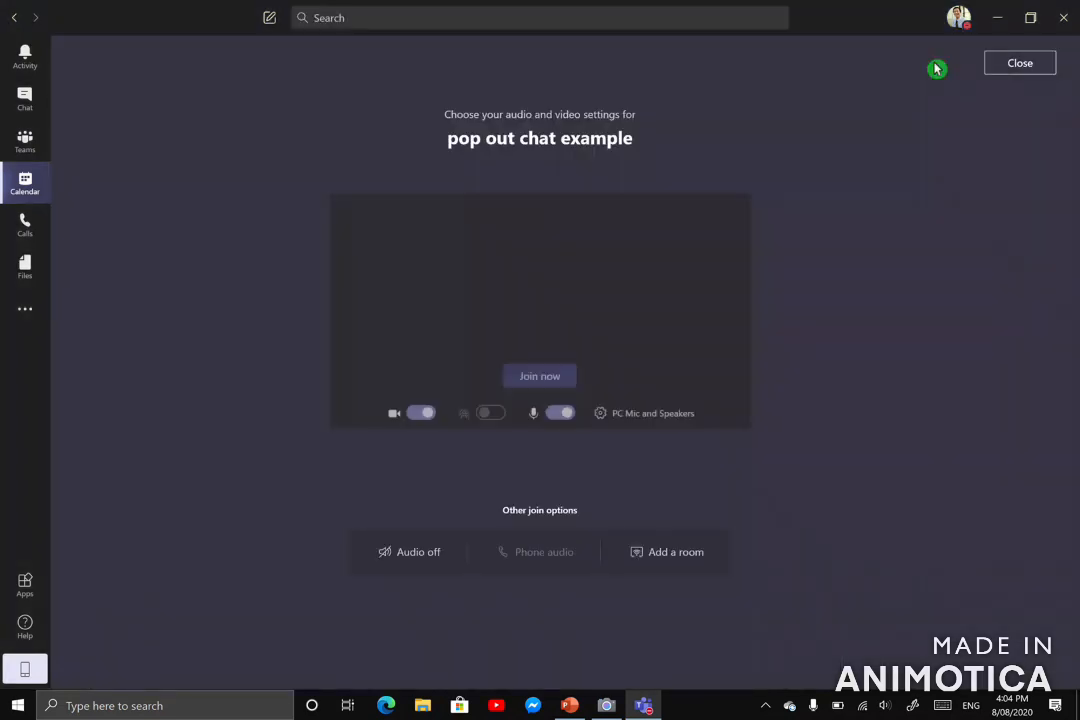
pyautogui.click(420, 412)
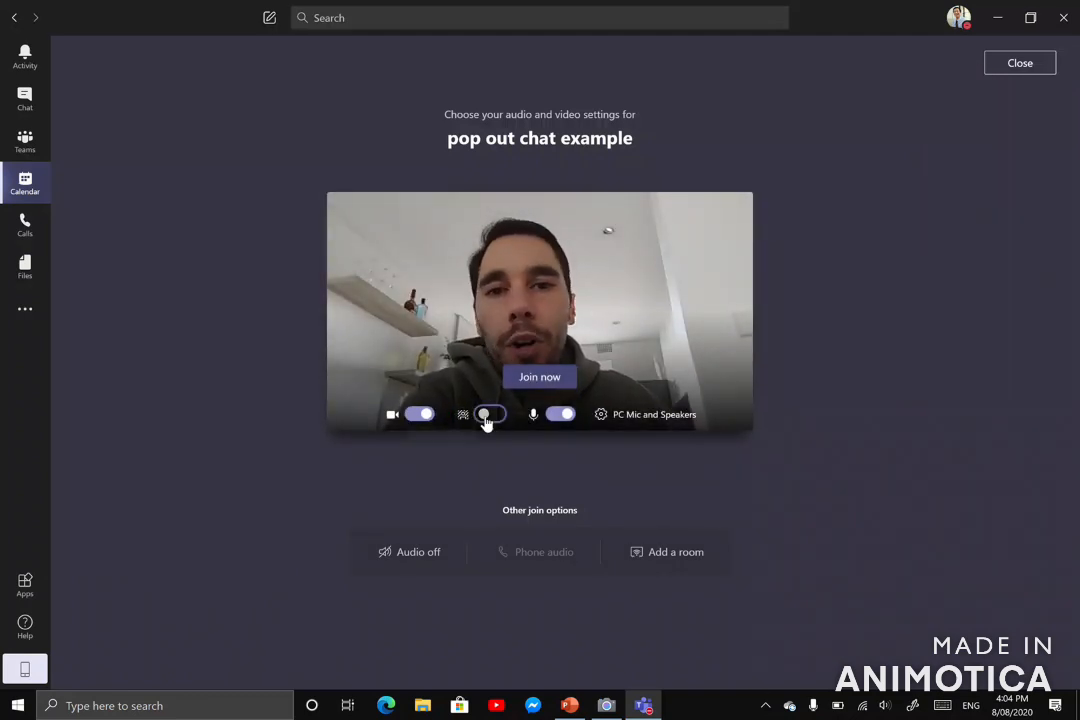
pyautogui.click(488, 414)
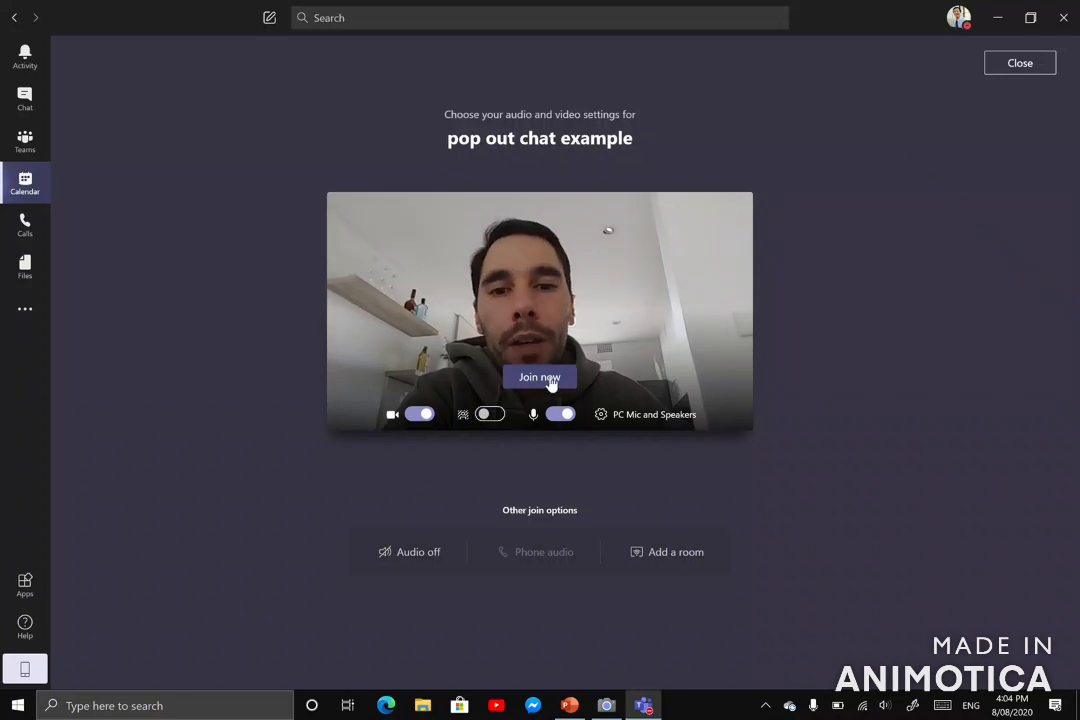
pyautogui.click(540, 376)
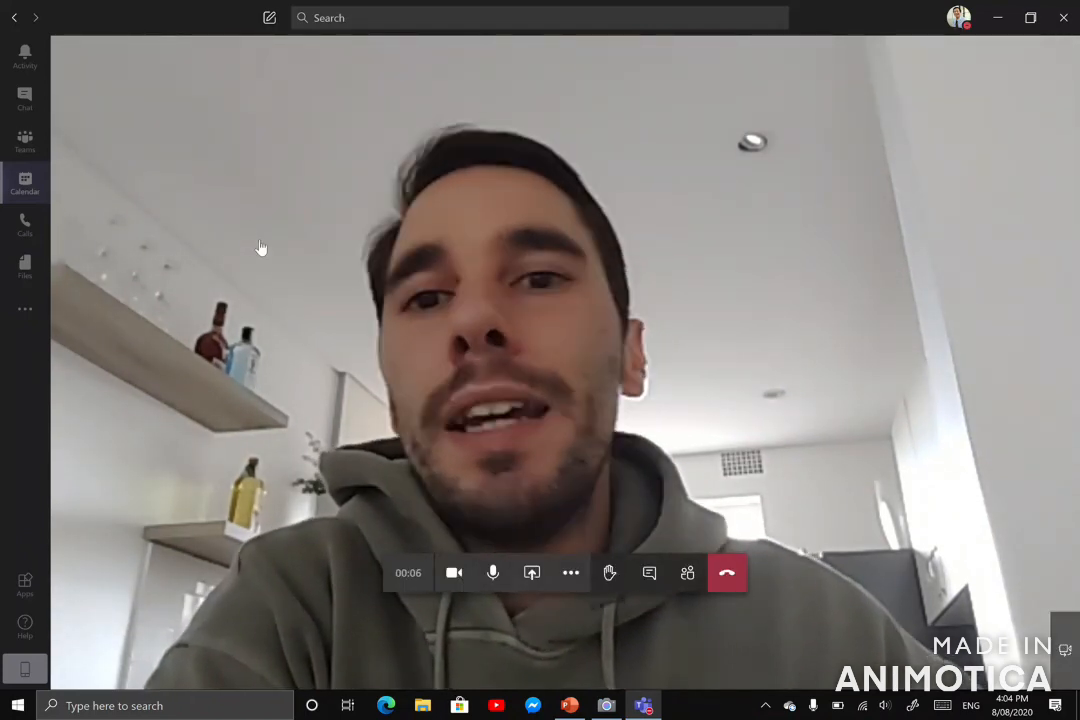
pyautogui.moveTo(88, 184)
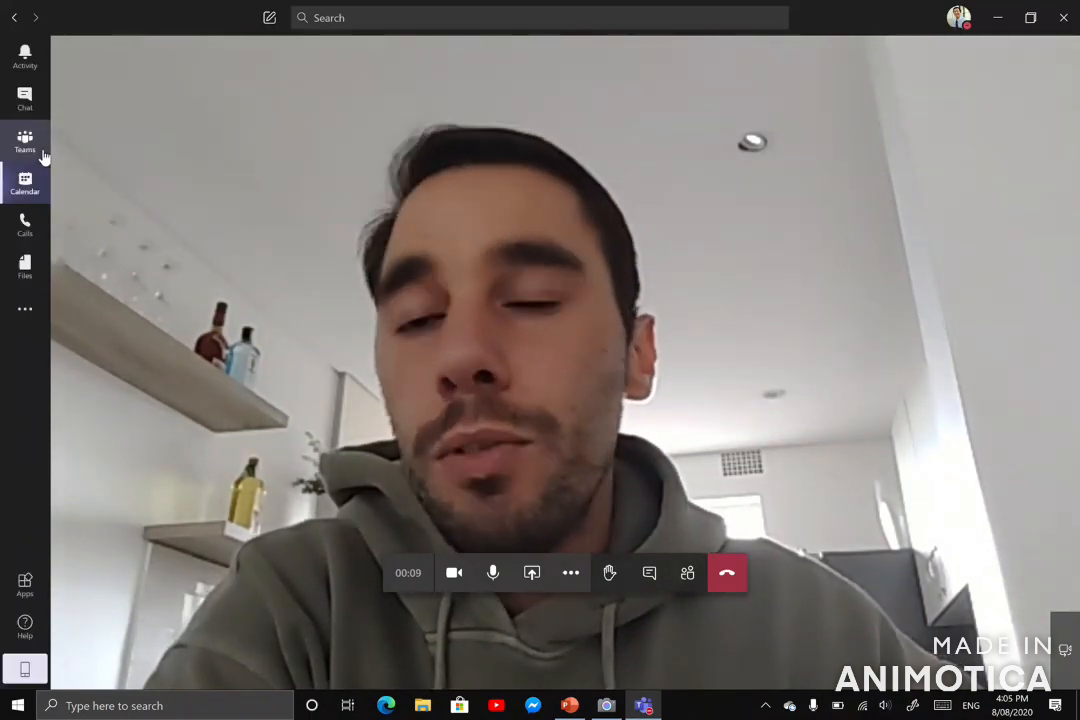
# Step: Browse the team channels while the meeting shrinks to a floating mini window
pyautogui.click(24, 140)
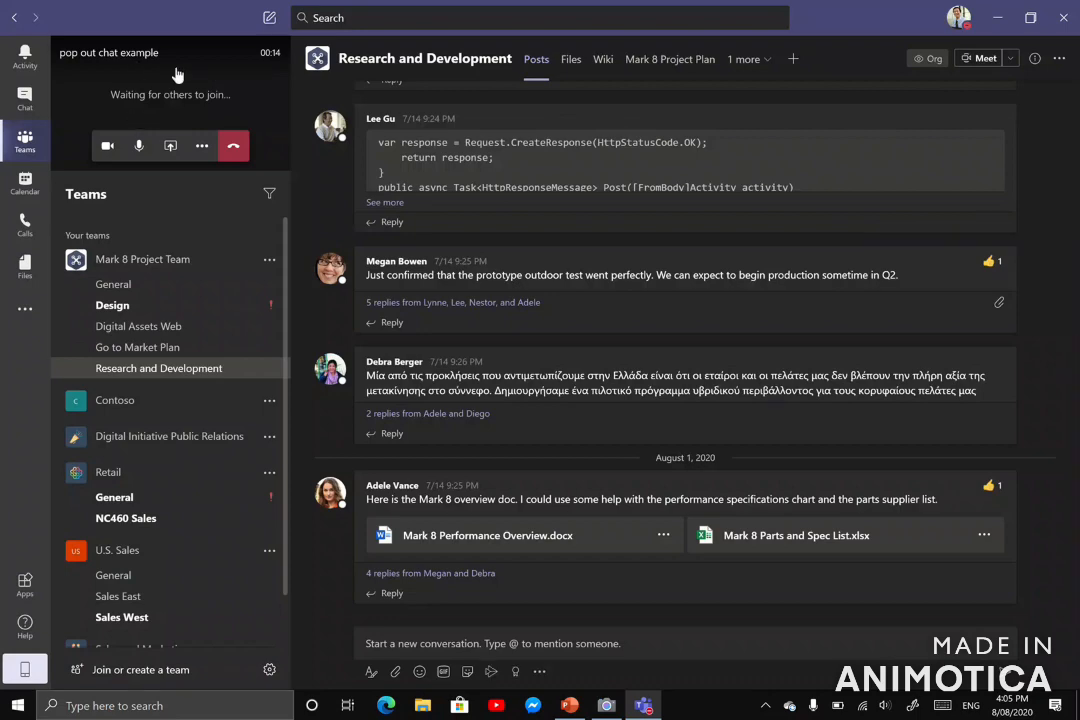
pyautogui.scroll(3)
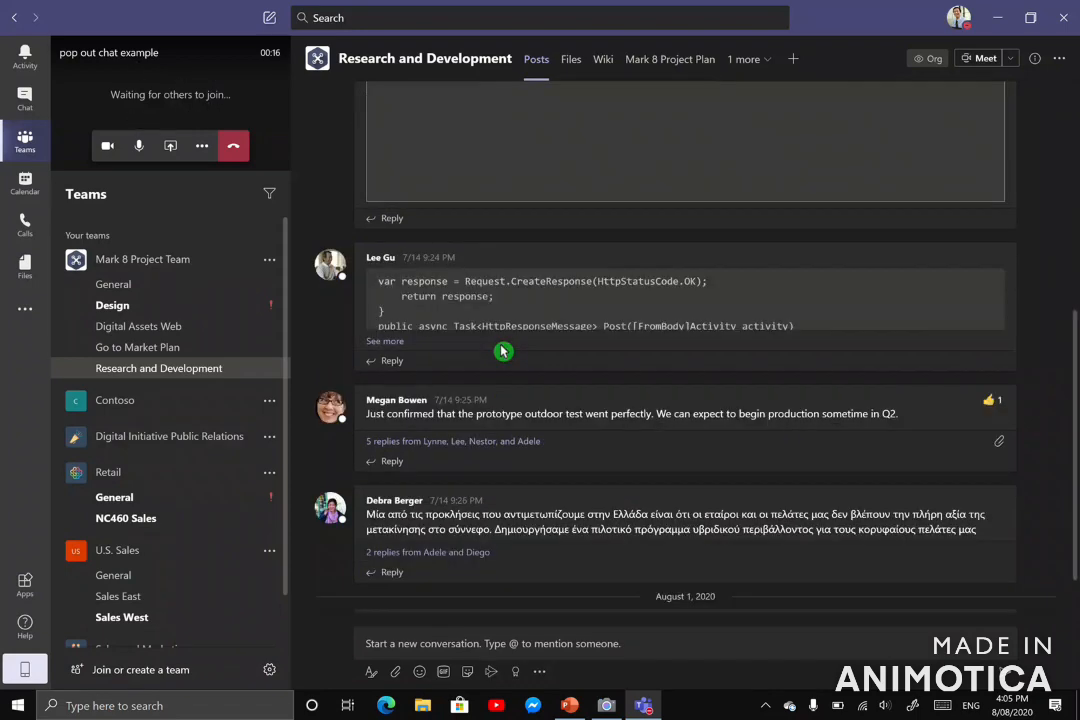
pyautogui.scroll(-3)
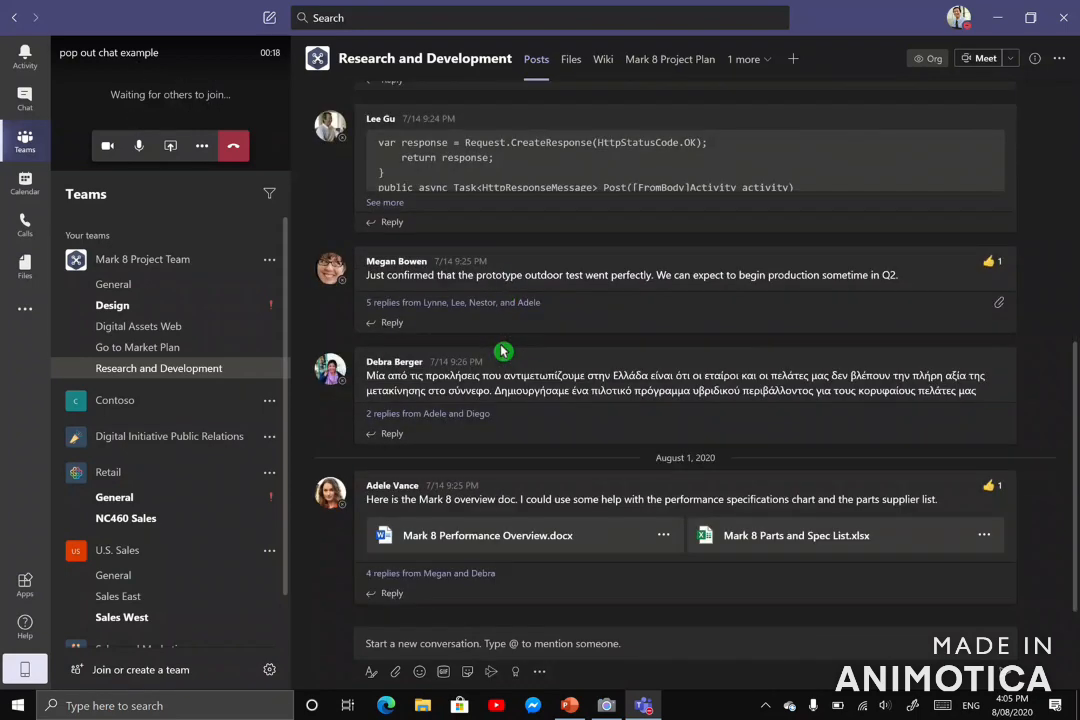
pyautogui.moveTo(392, 592)
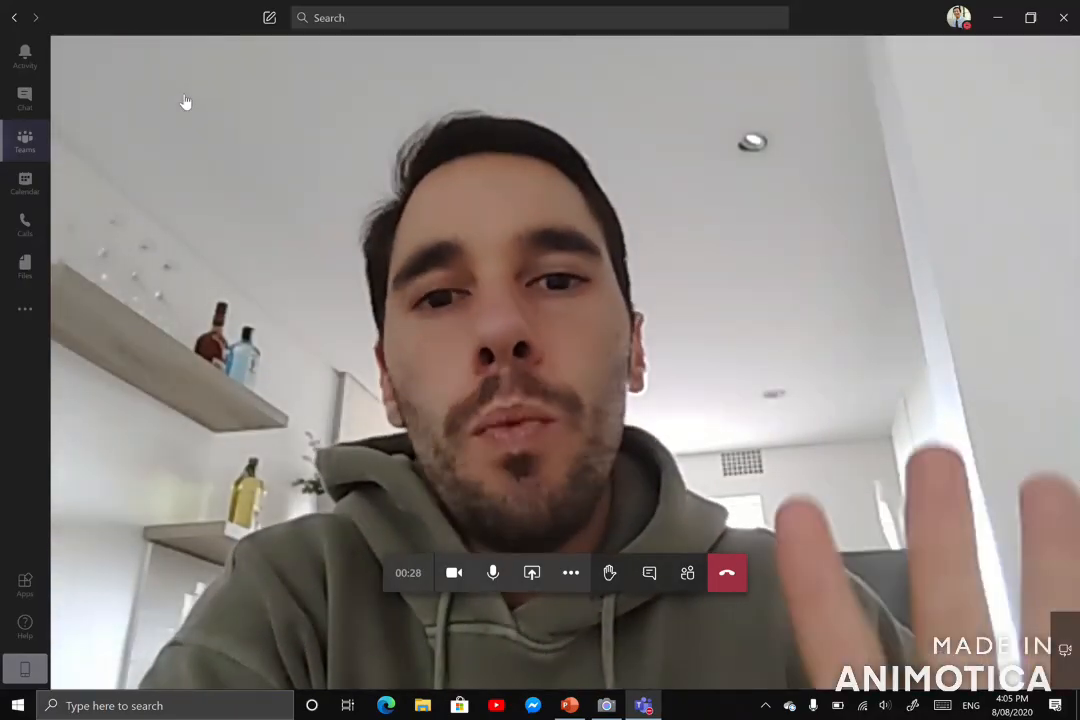
pyautogui.moveTo(560, 200)
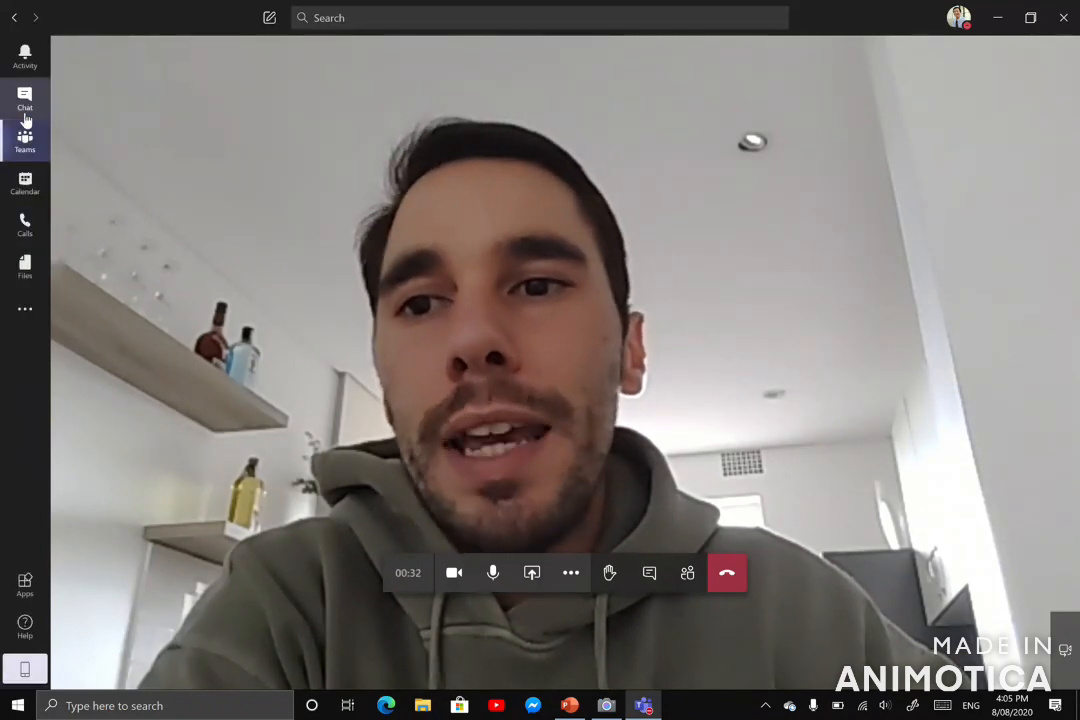
# Step: Visit the Calls and Files sections with the call still running in its mini window
pyautogui.click(24, 224)
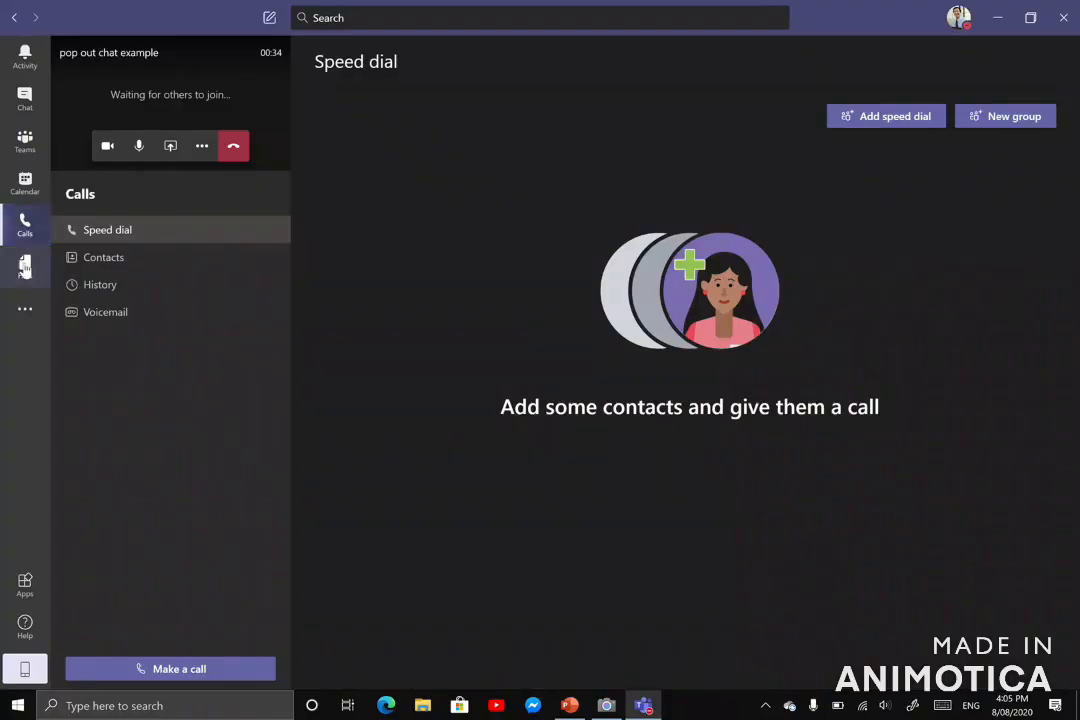
pyautogui.click(24, 268)
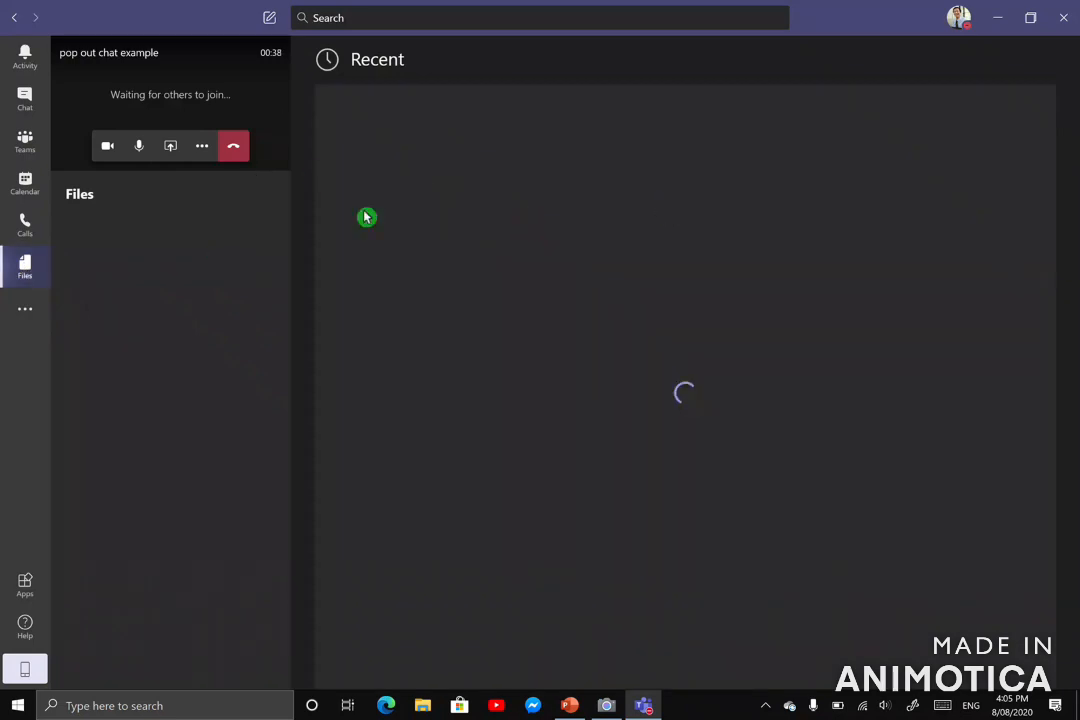
pyautogui.click(24, 268)
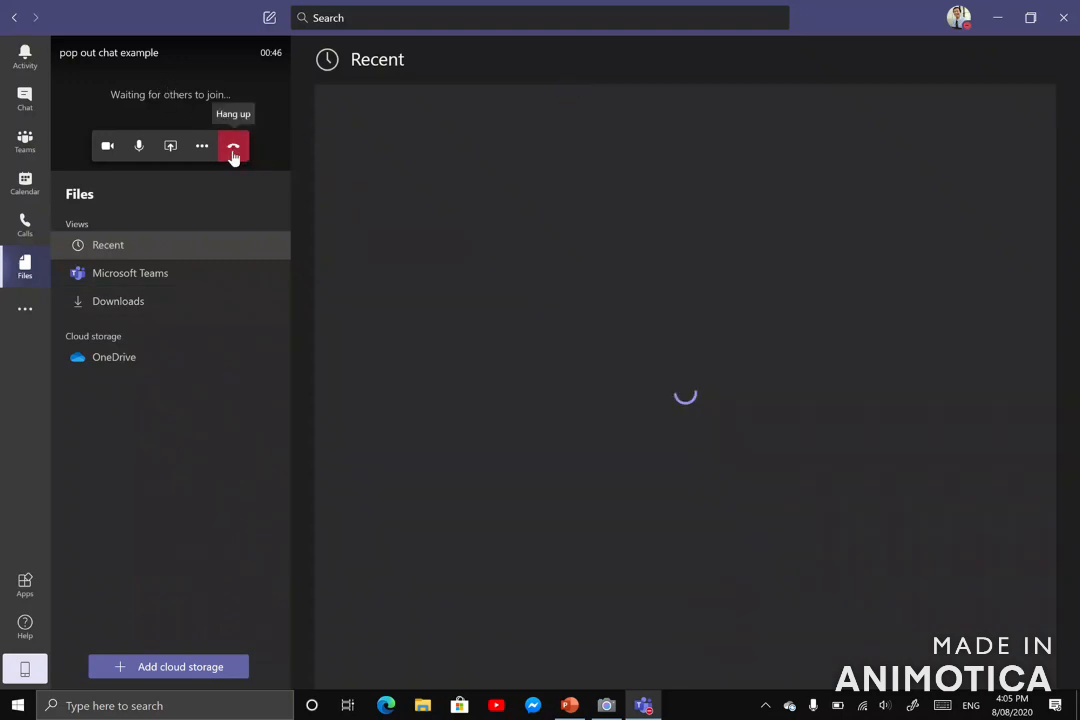
# Step: Hang up the meeting and reach Settings through the profile menu
pyautogui.click(232, 146)
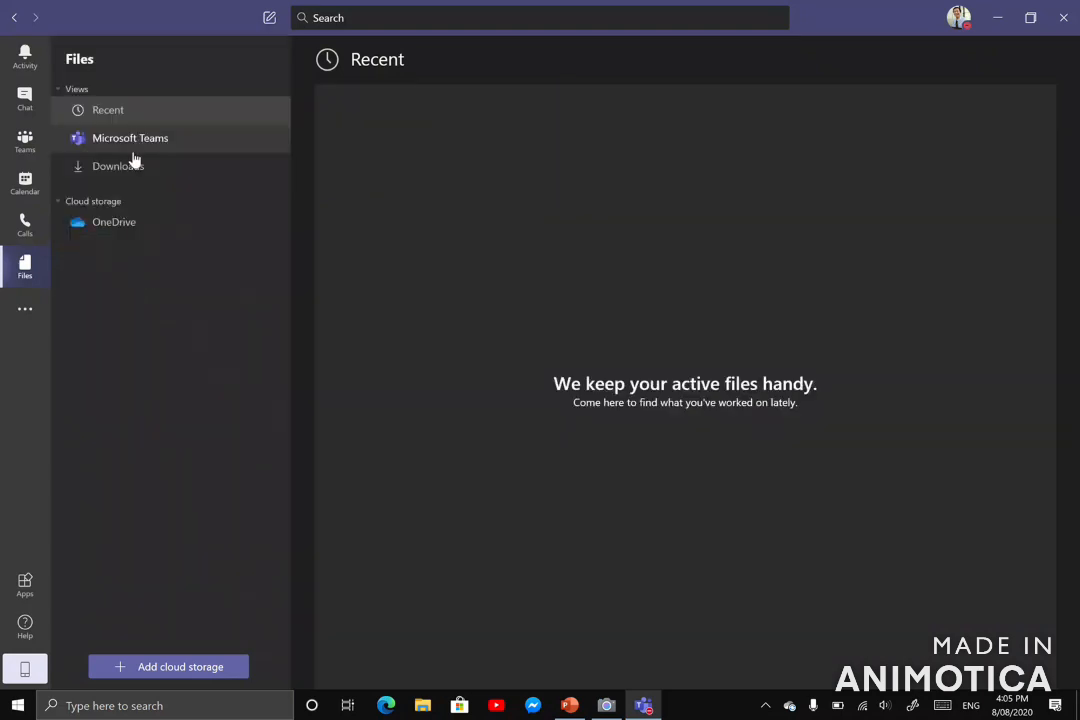
pyautogui.click(24, 140)
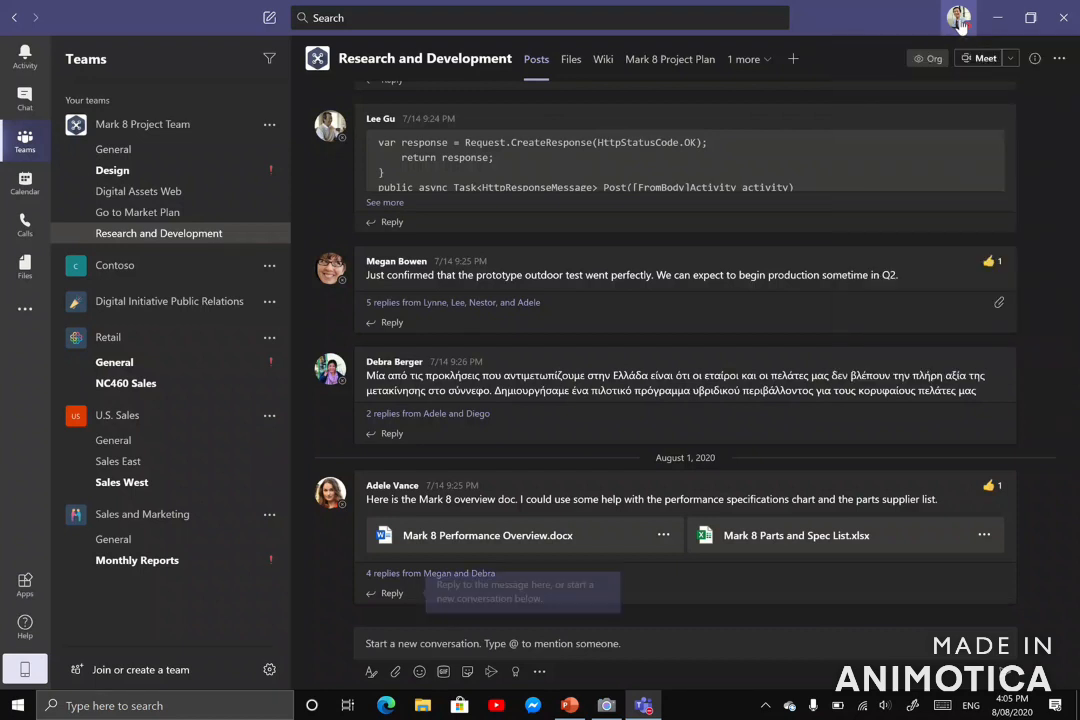
pyautogui.click(958, 16)
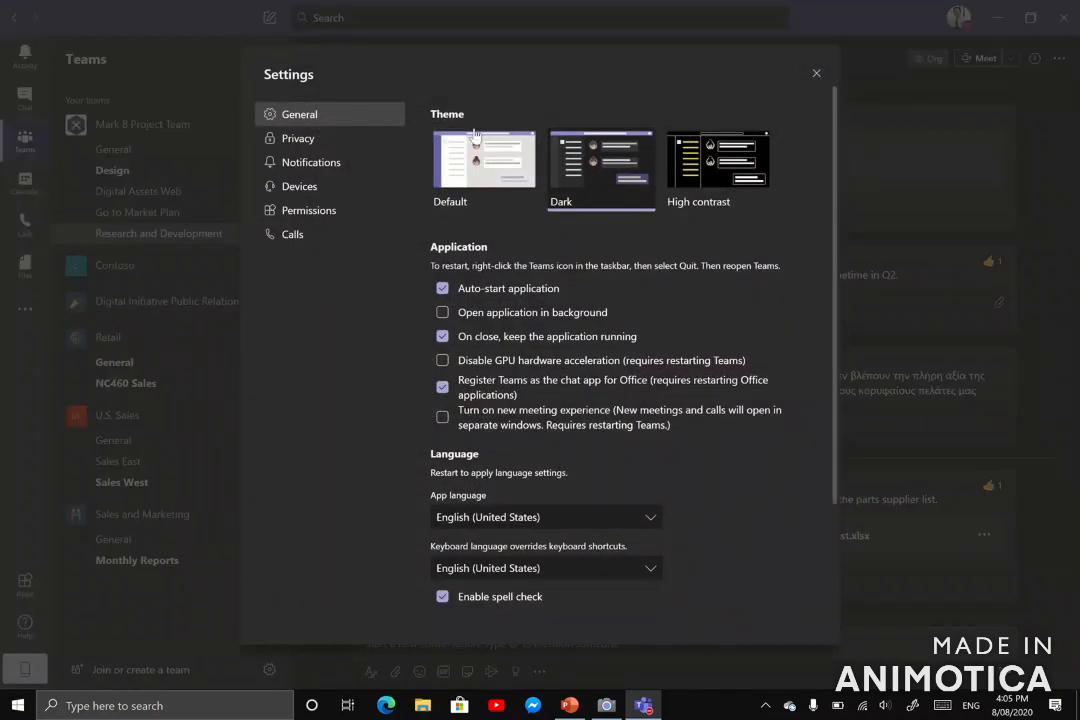
pyautogui.moveTo(480, 248)
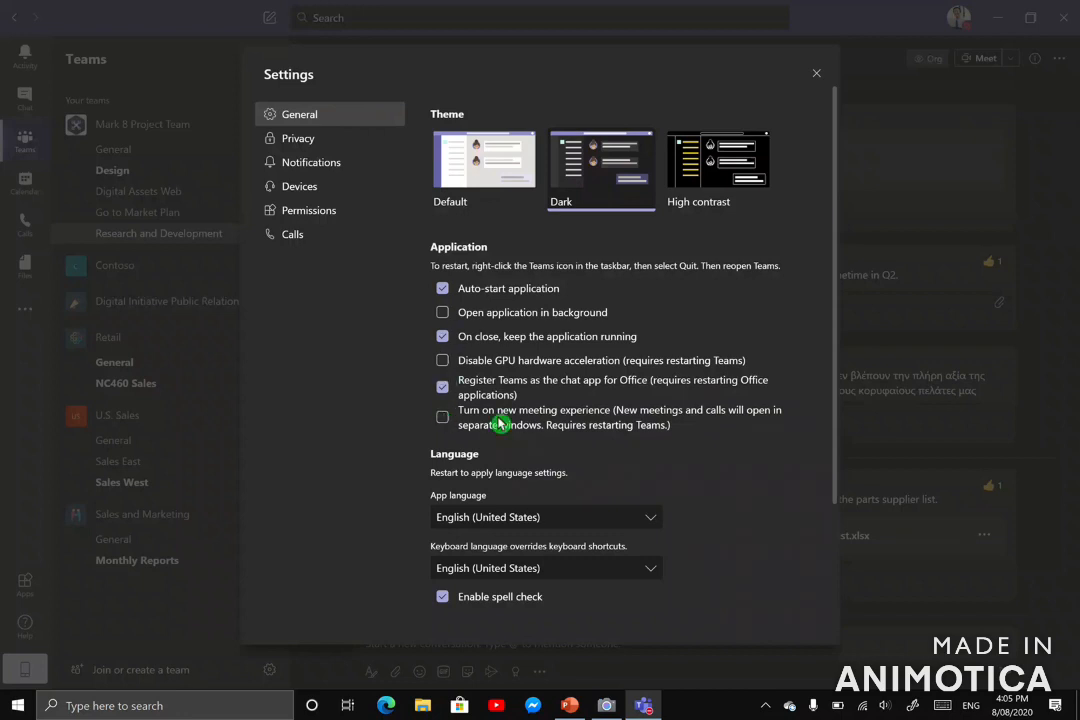
pyautogui.moveTo(662, 424)
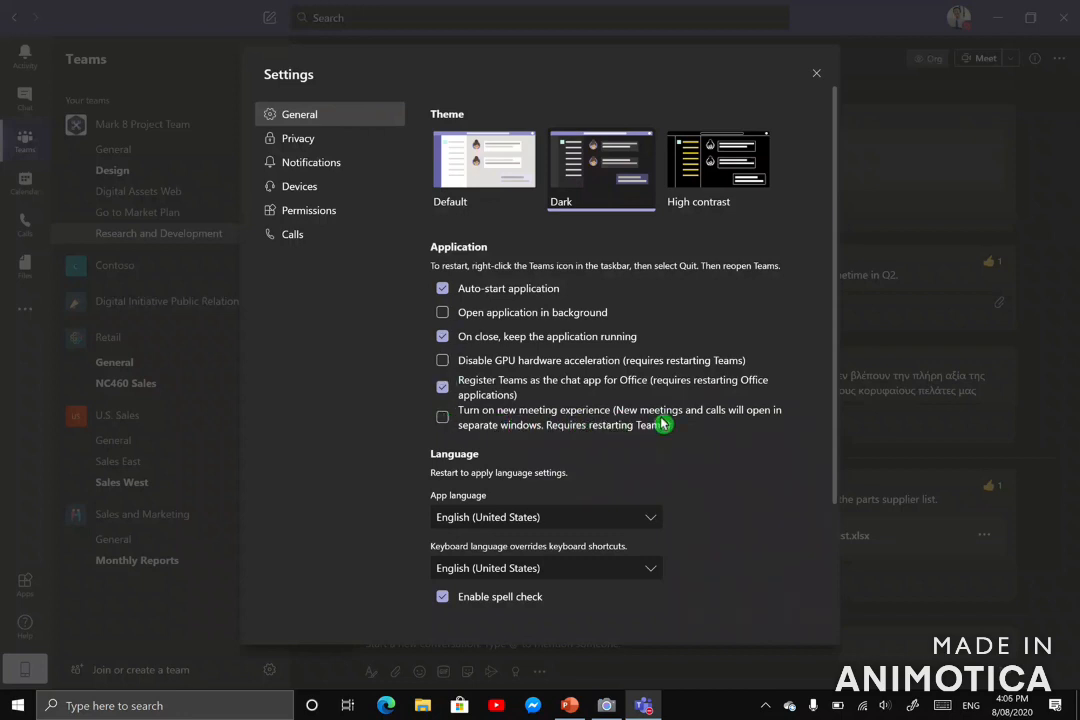
pyautogui.moveTo(512, 428)
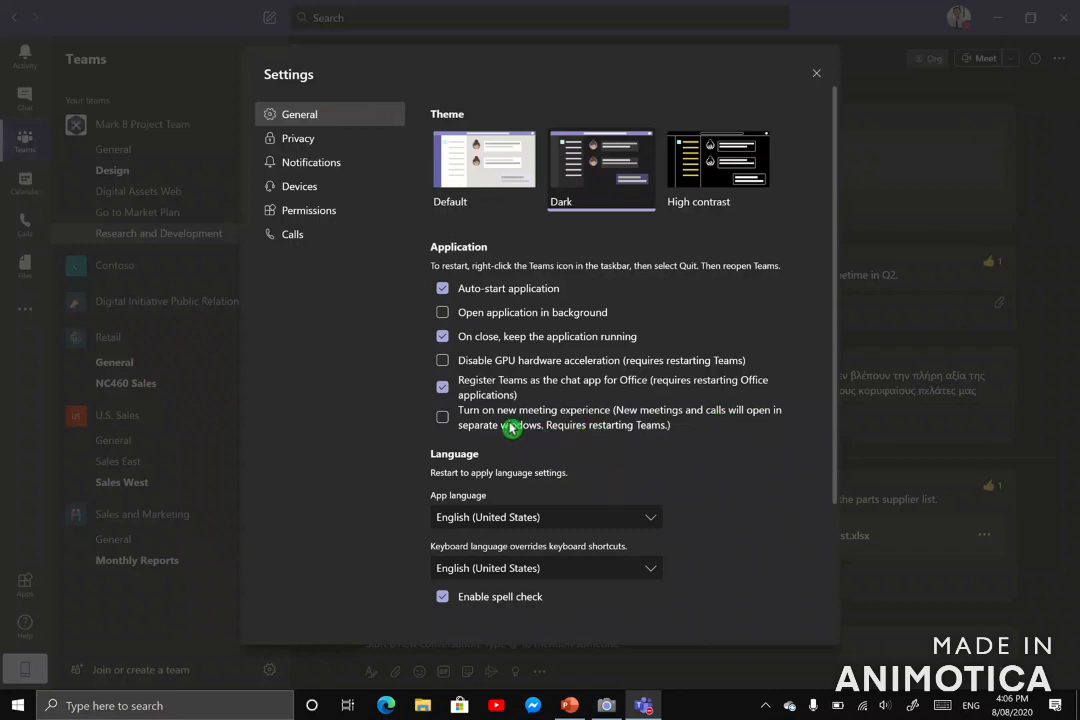
# Step: Enable 'Turn on new meeting experience' under General and close Settings
pyautogui.click(442, 418)
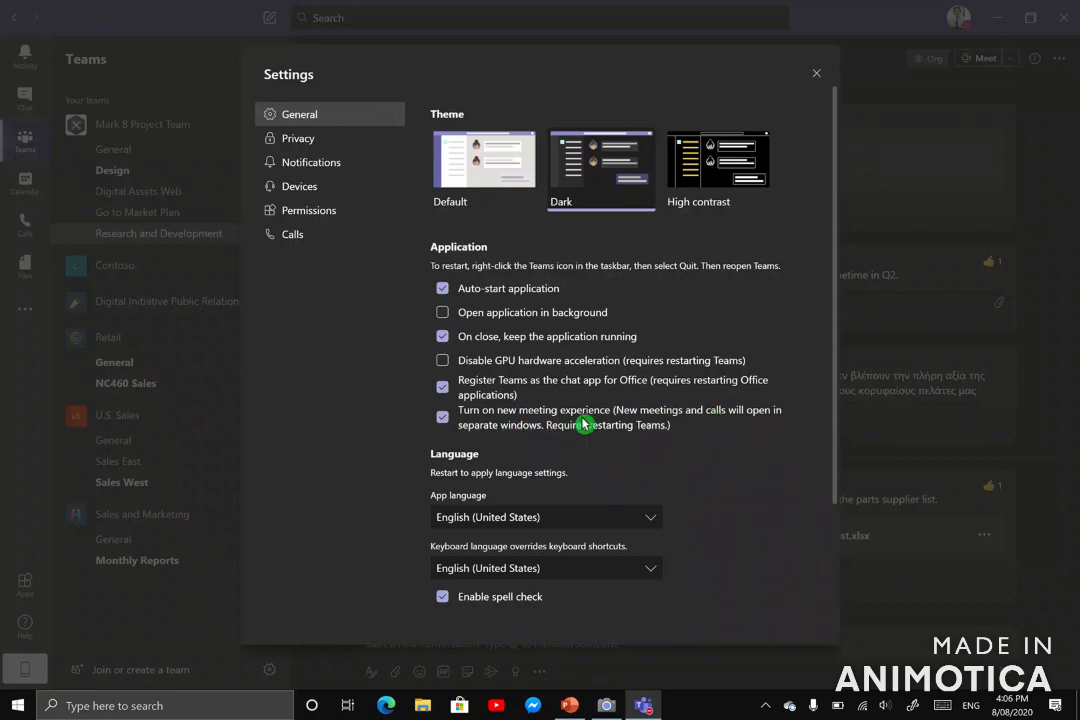
pyautogui.moveTo(564, 438)
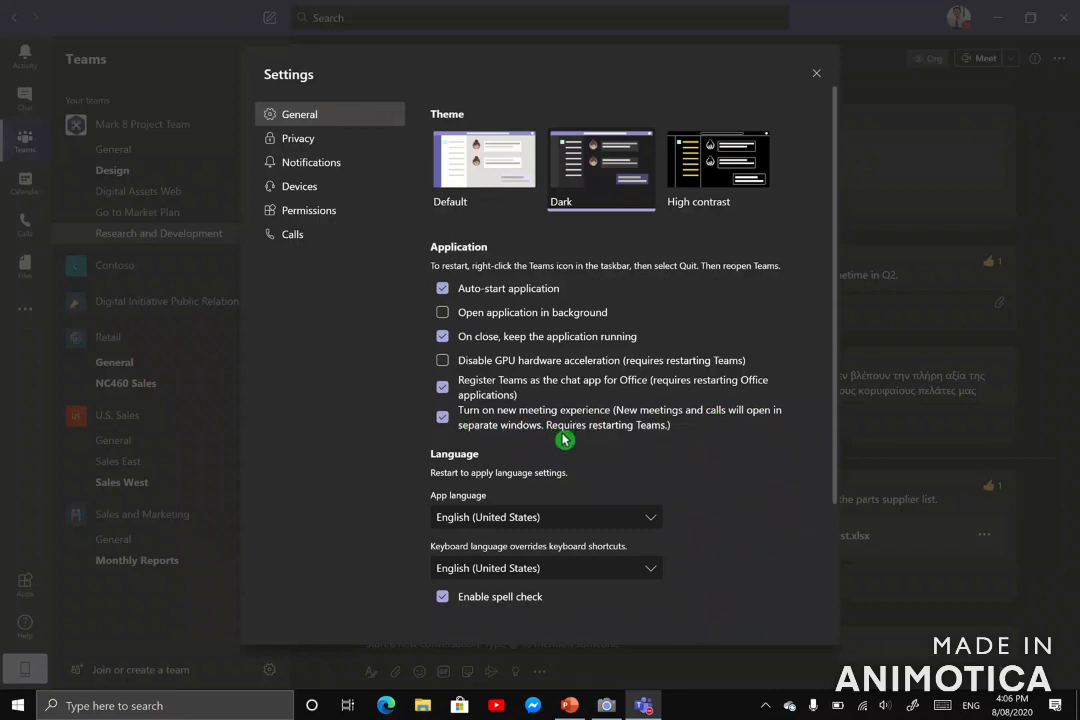
pyautogui.moveTo(632, 442)
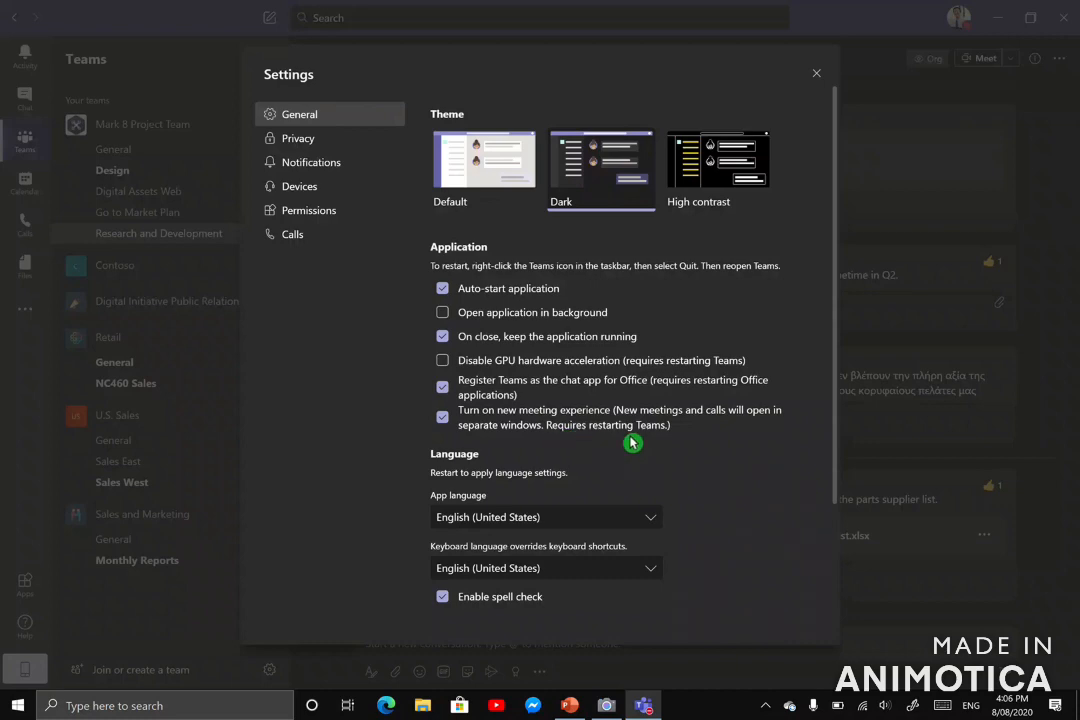
pyautogui.moveTo(814, 76)
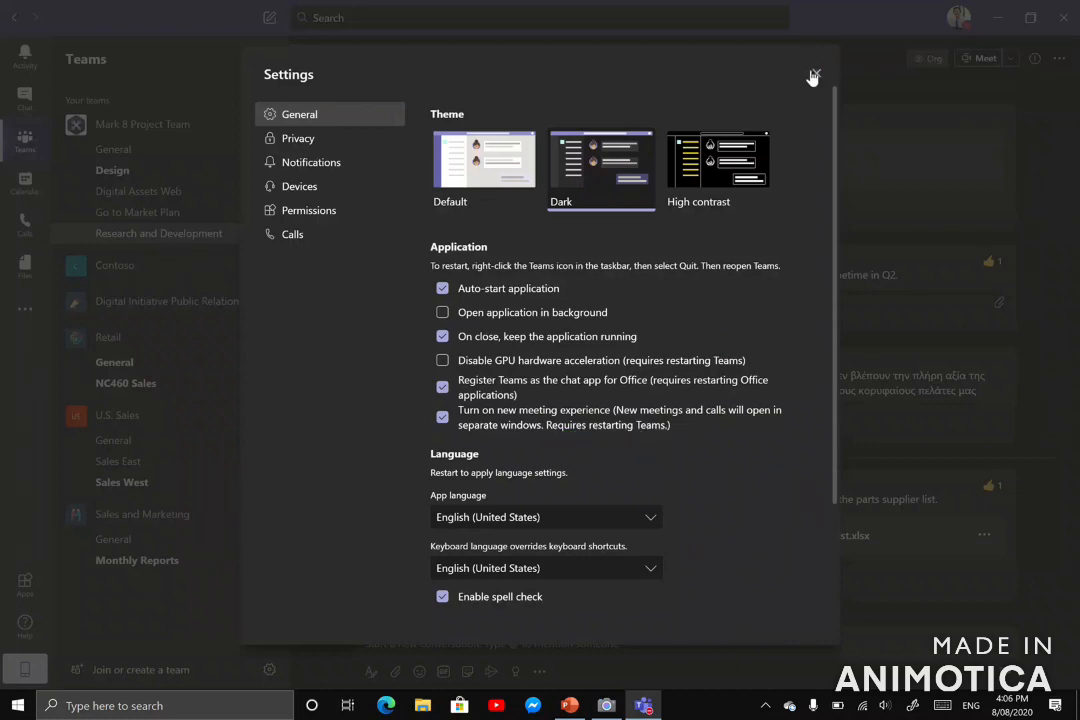
pyautogui.click(812, 76)
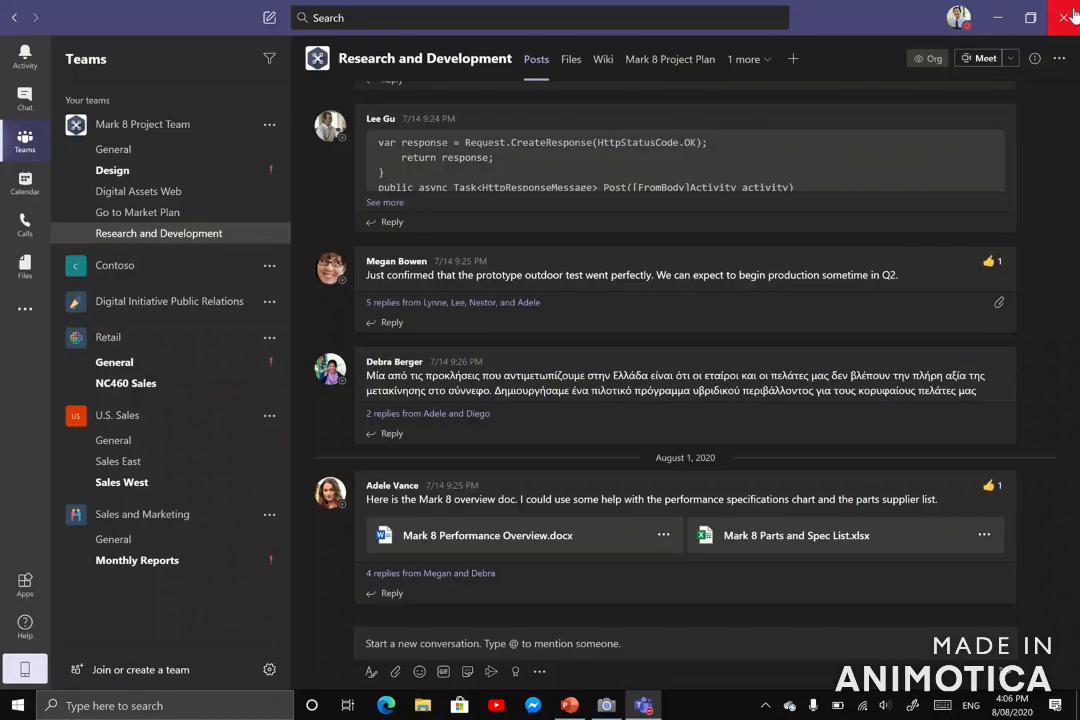
# Step: Close the Teams window and quit Teams fully from its tray icon
pyautogui.click(1068, 18)
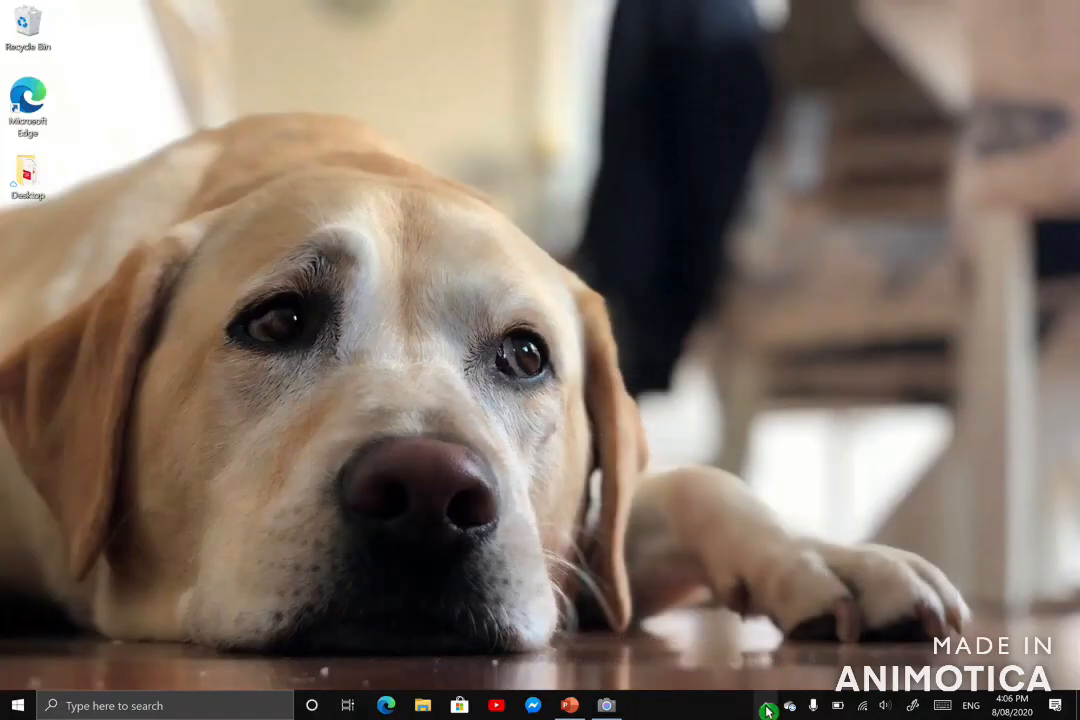
pyautogui.click(768, 704)
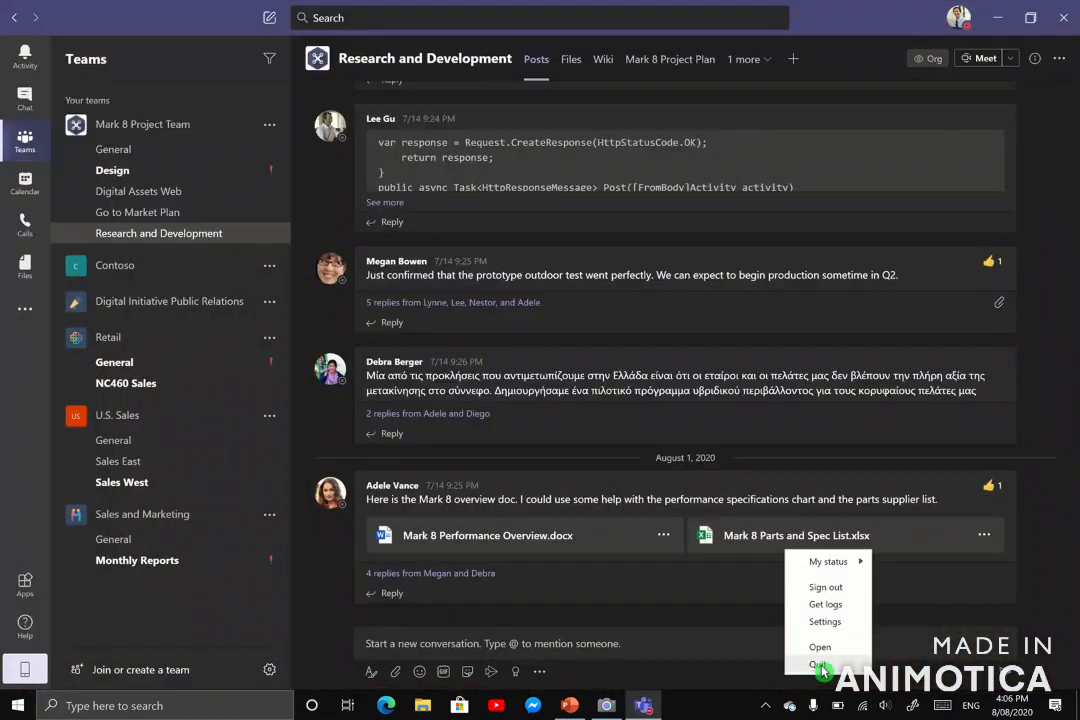
pyautogui.click(820, 664)
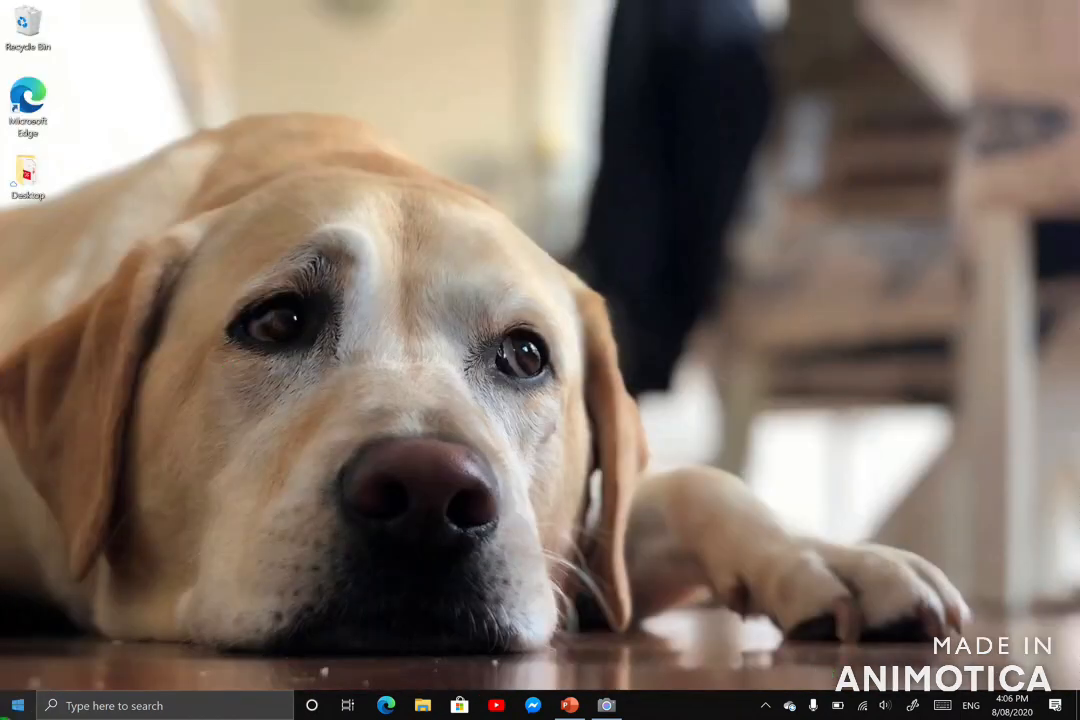
# Step: Relaunch Teams from the taskbar so the new meeting setting applies
pyautogui.click(16, 704)
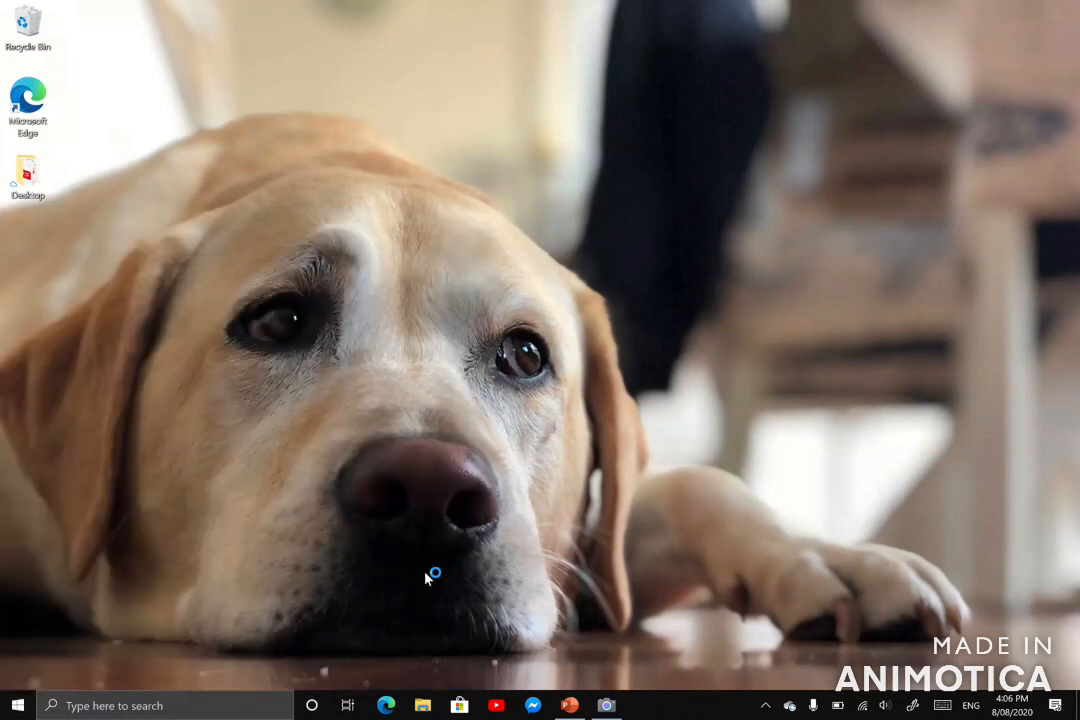
pyautogui.click(644, 704)
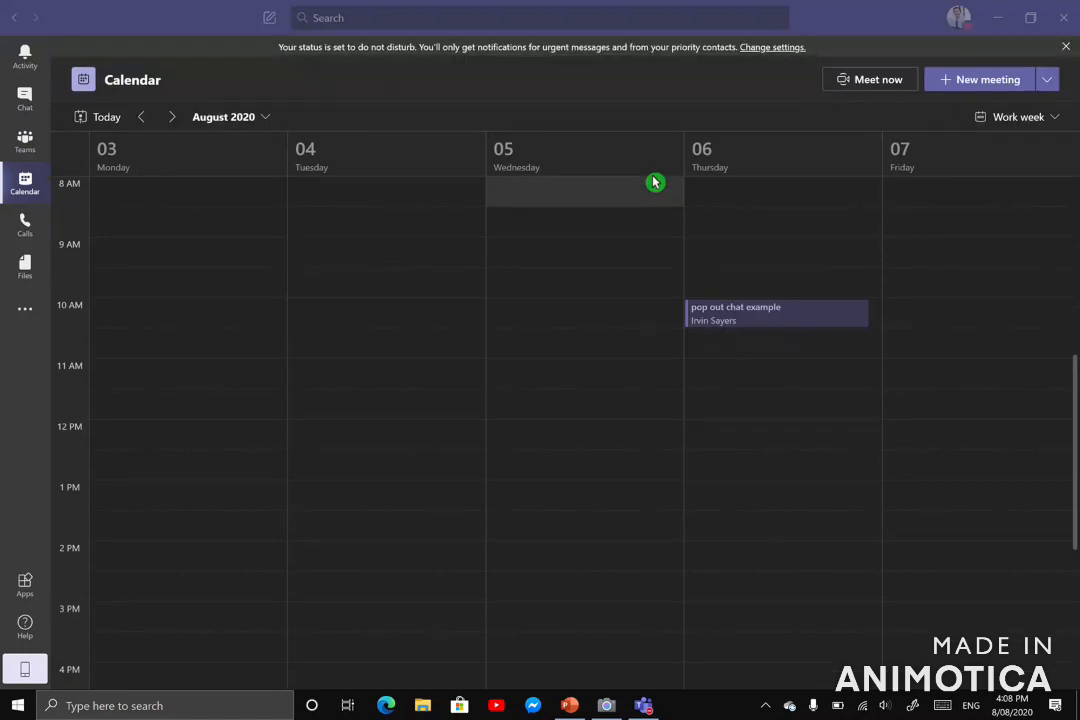
pyautogui.moveTo(770, 320)
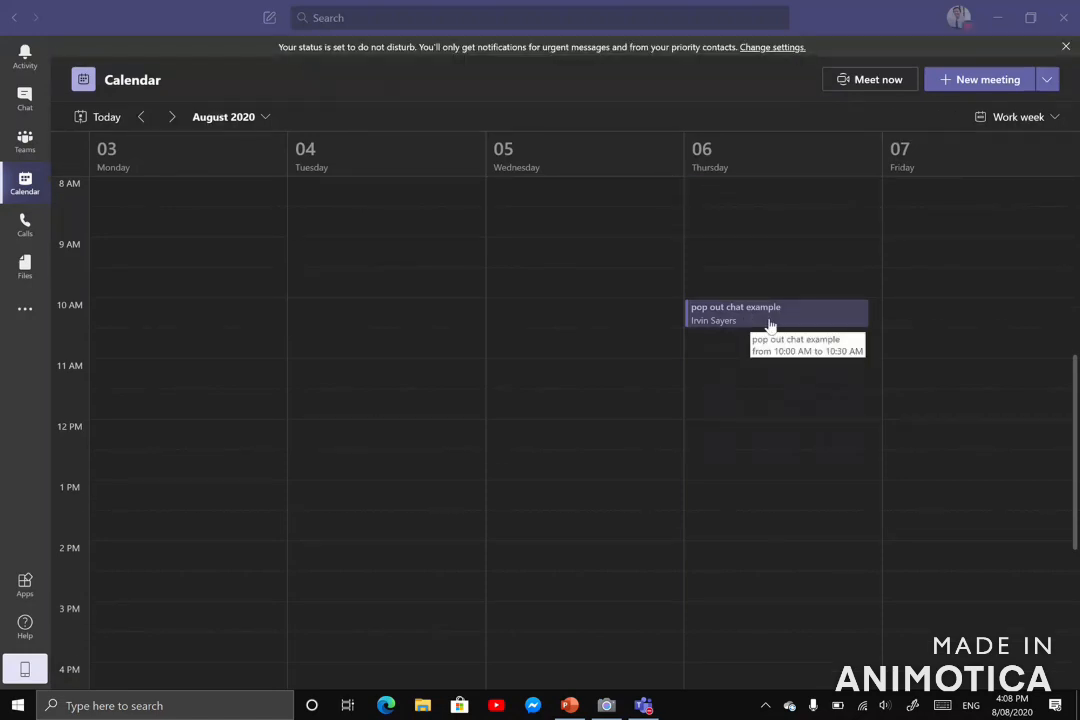
# Step: Rejoin the 'pop out chat example' meeting with camera on, now in its own window
pyautogui.click(776, 312)
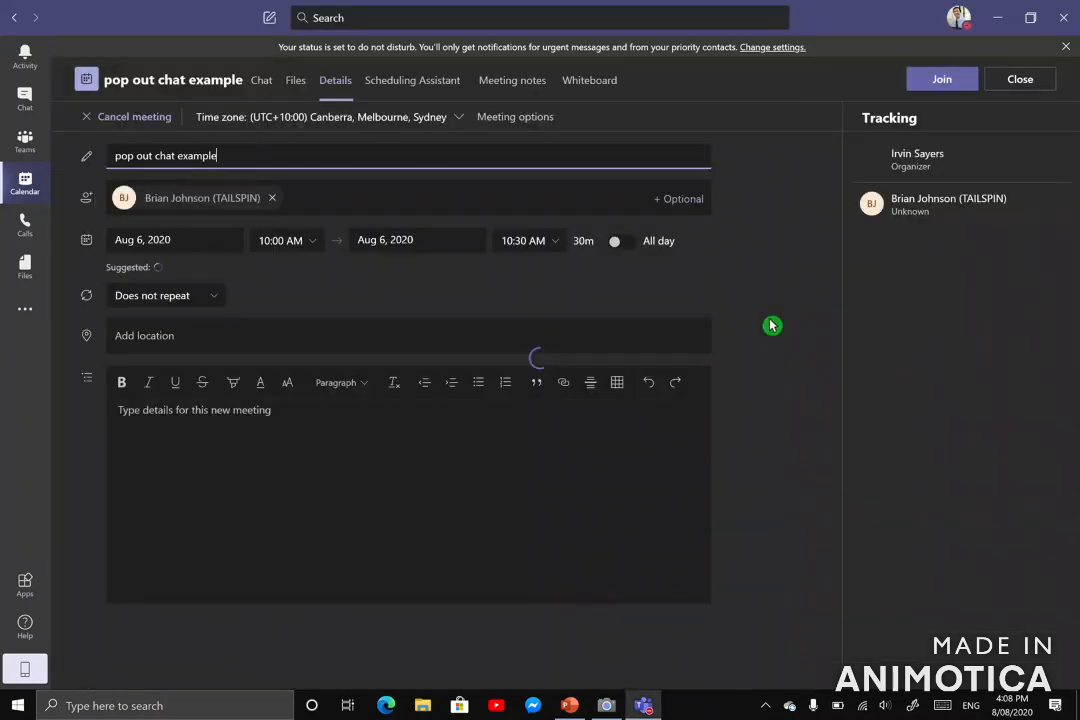
pyautogui.click(940, 78)
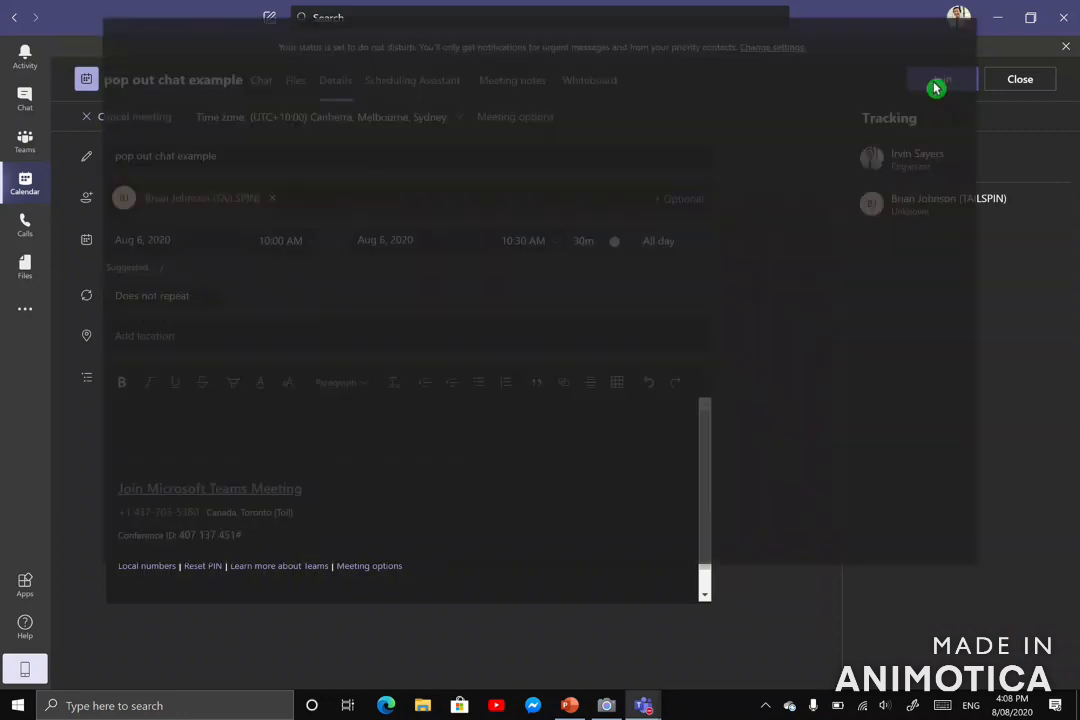
pyautogui.click(940, 78)
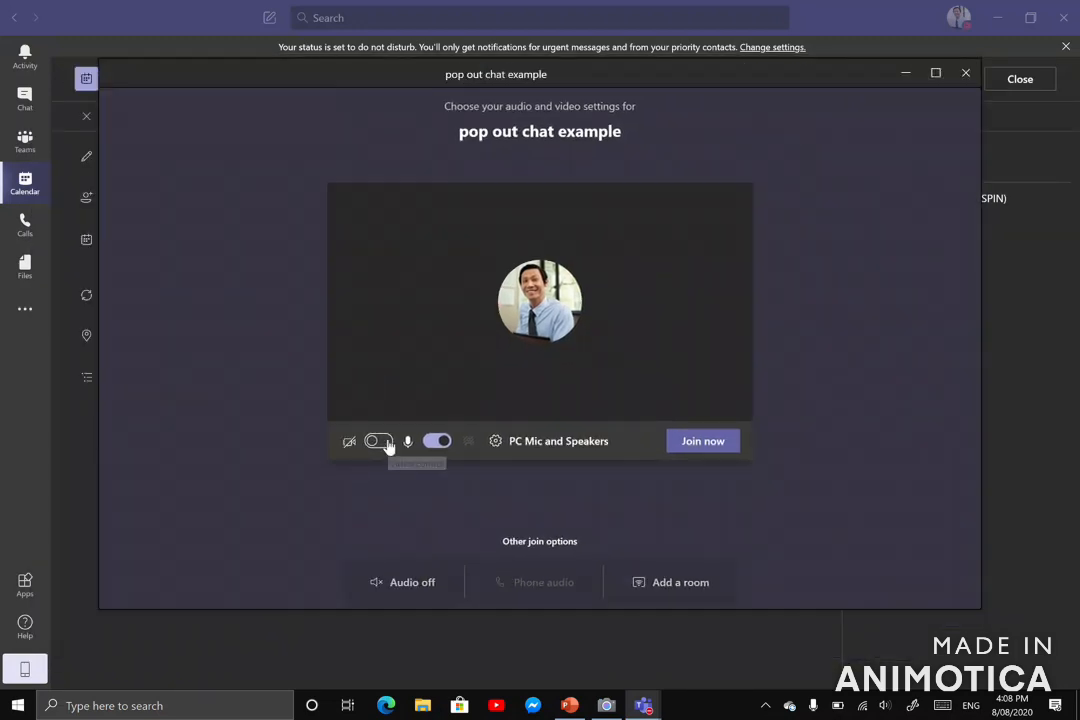
pyautogui.click(378, 442)
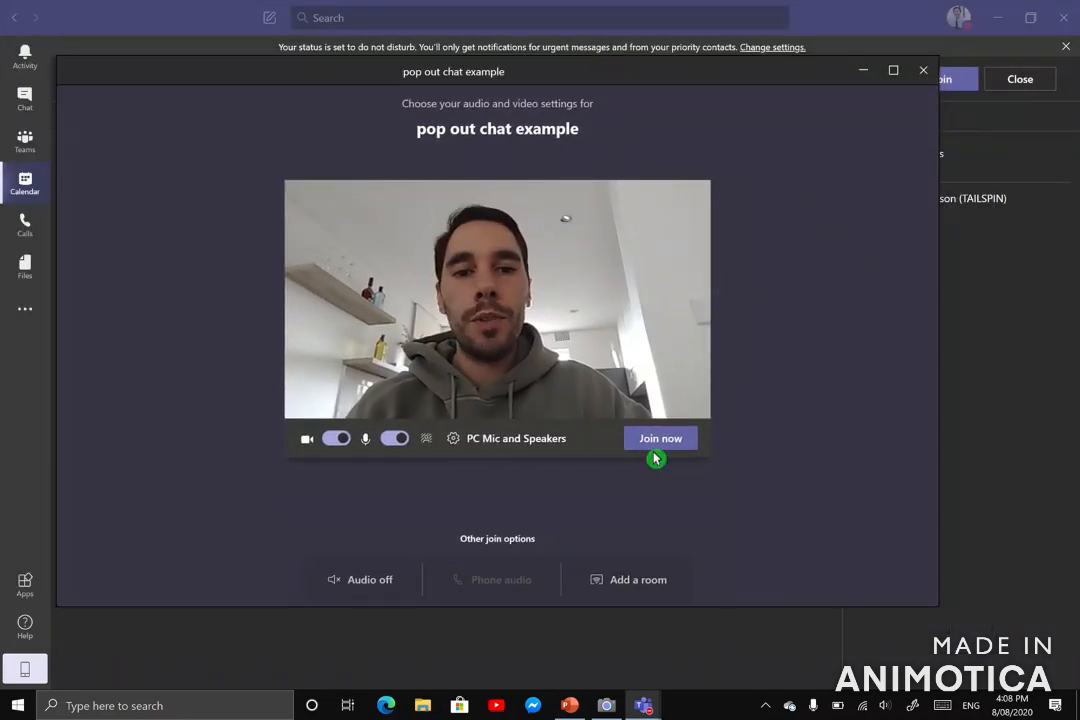
pyautogui.click(660, 438)
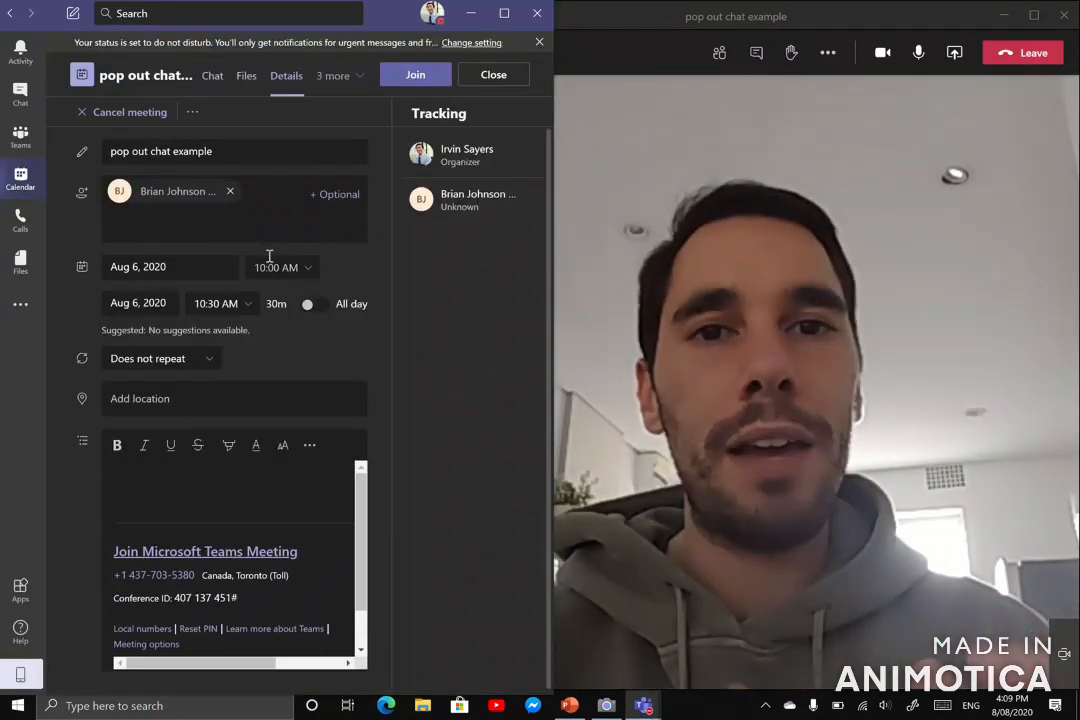
pyautogui.moveTo(108, 198)
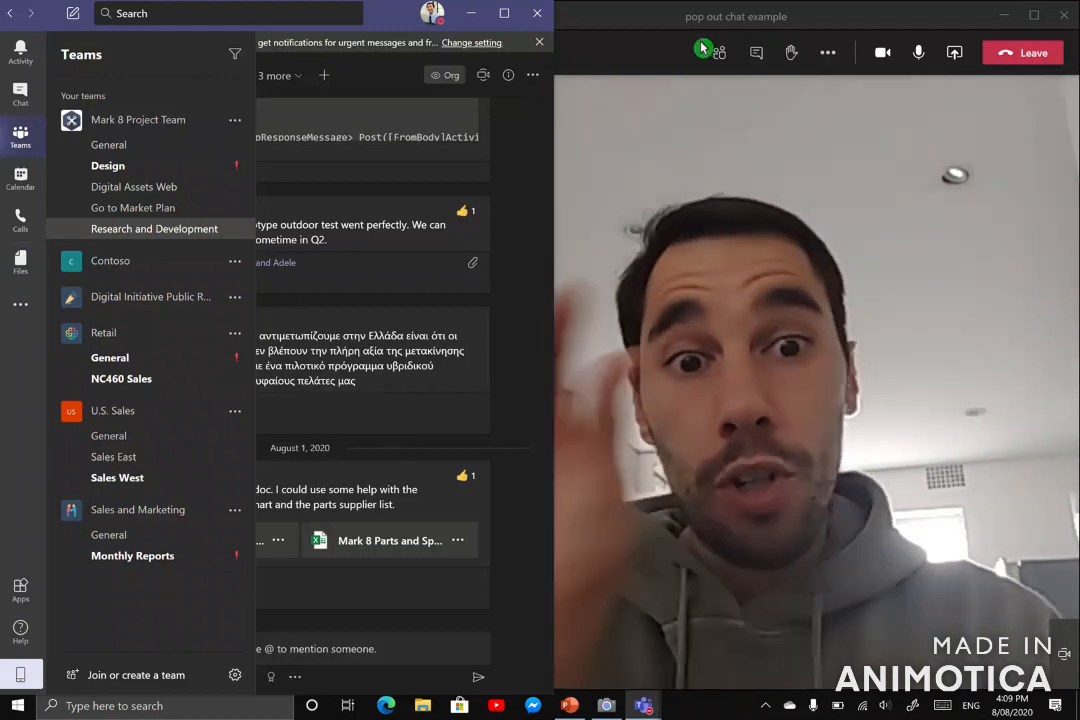
pyautogui.moveTo(720, 52)
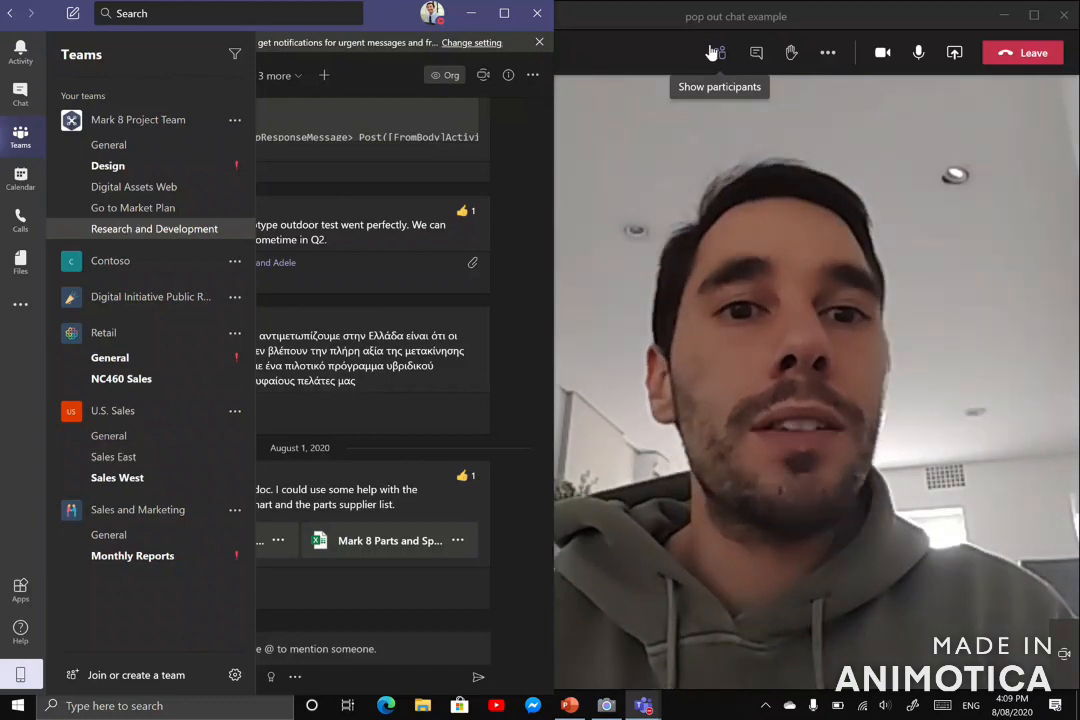
pyautogui.moveTo(756, 52)
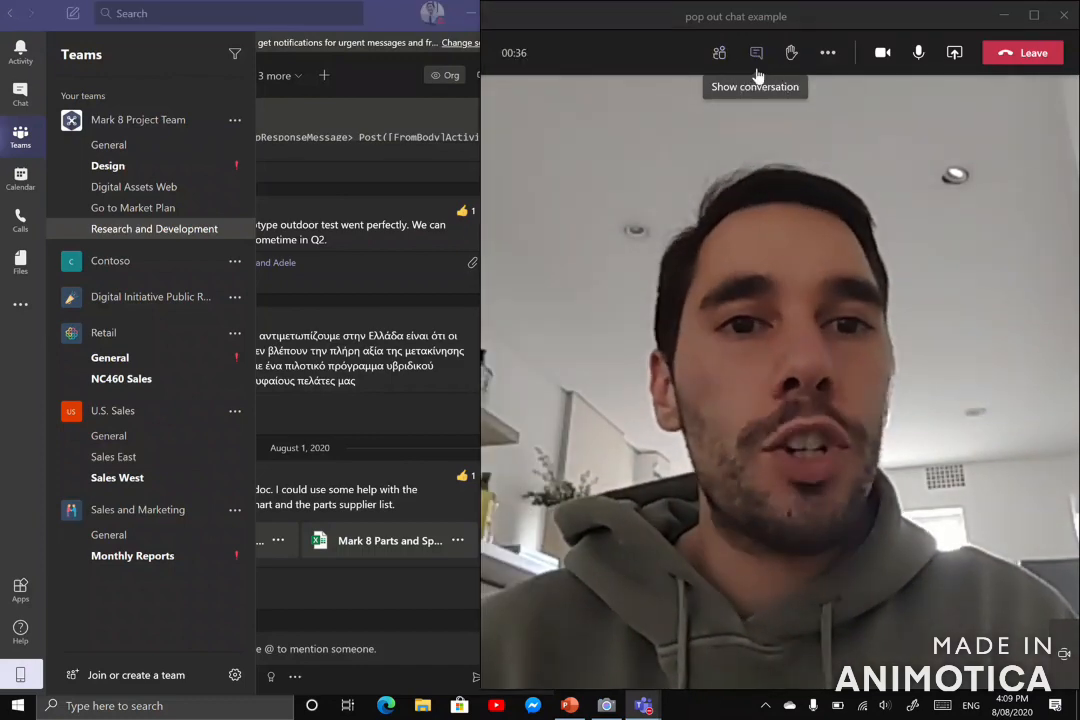
# Step: Show the conversation pane inside the separate meeting window snapped right
pyautogui.click(756, 52)
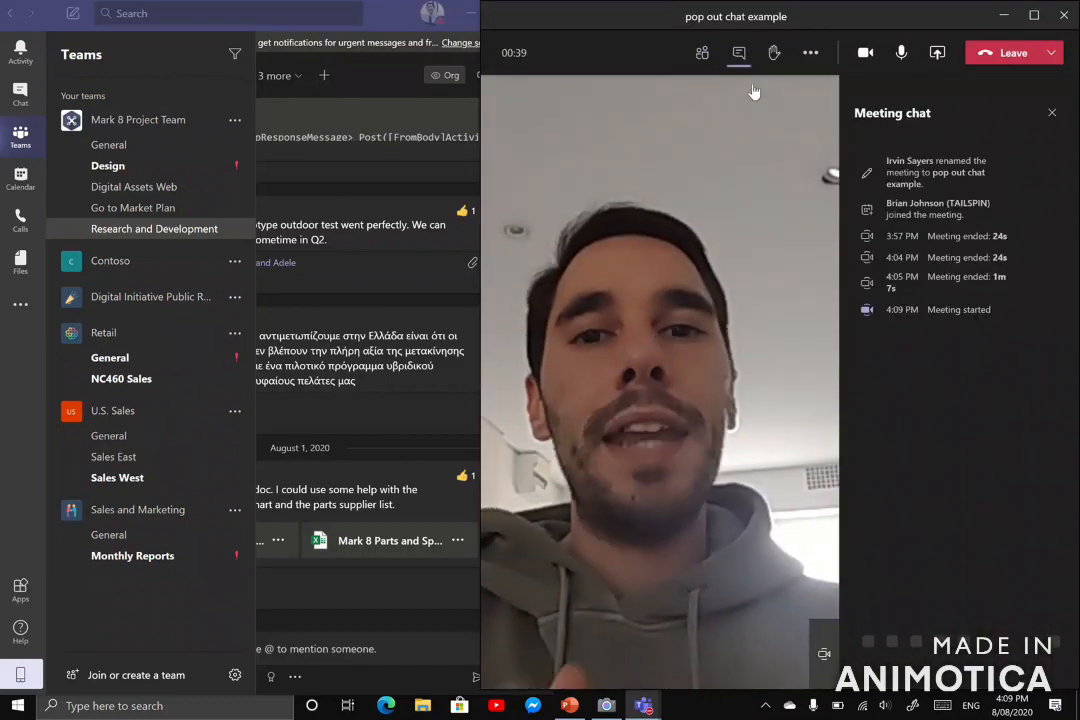